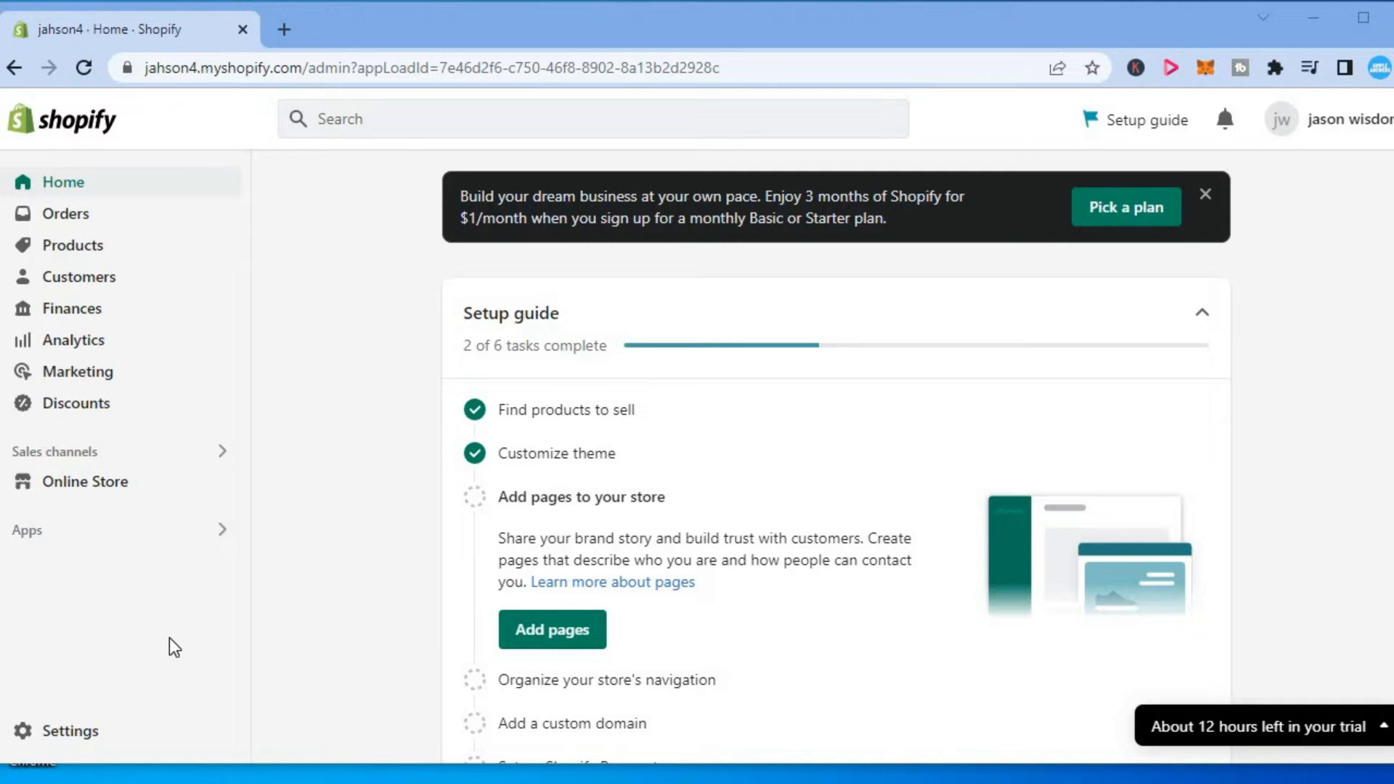
mouse_move(58, 731)
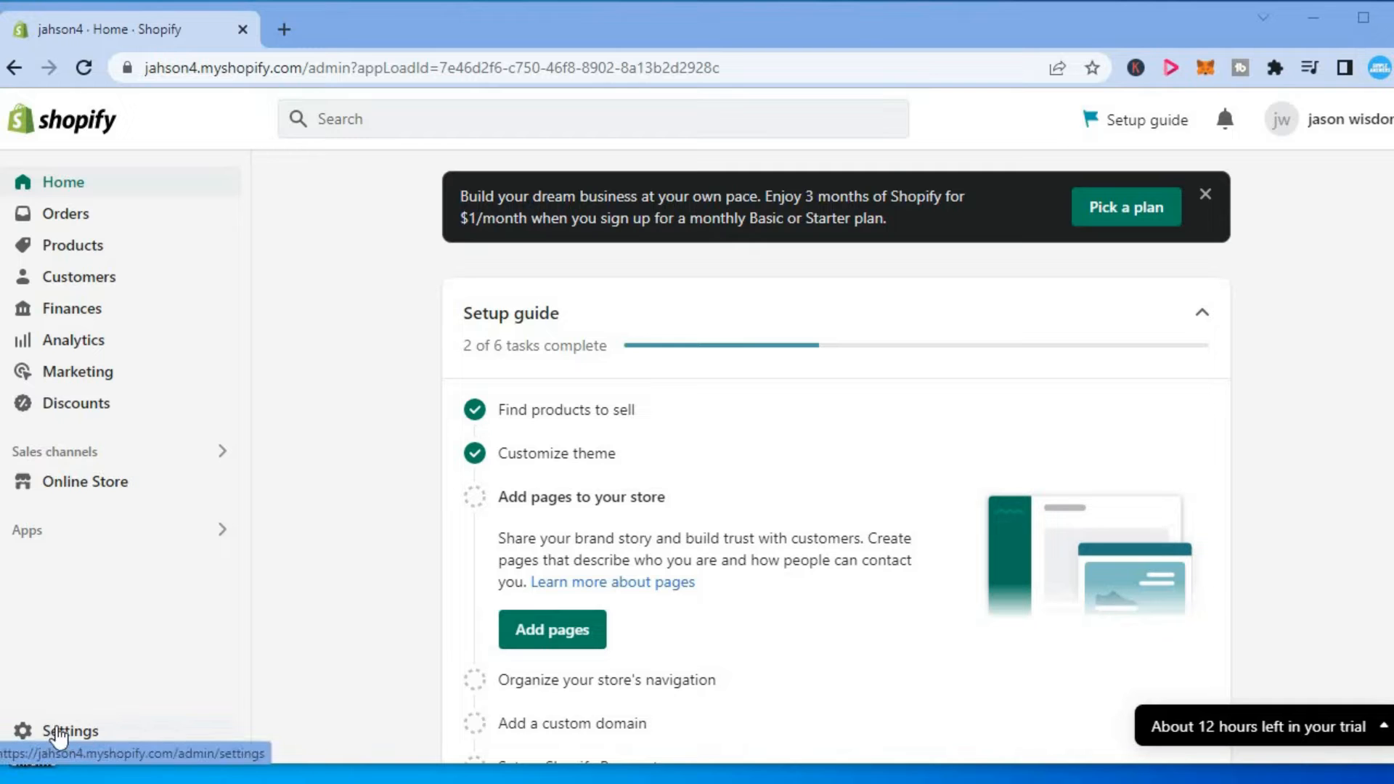
Go to the store's Settings from the Shopify admin home page.
click(69, 731)
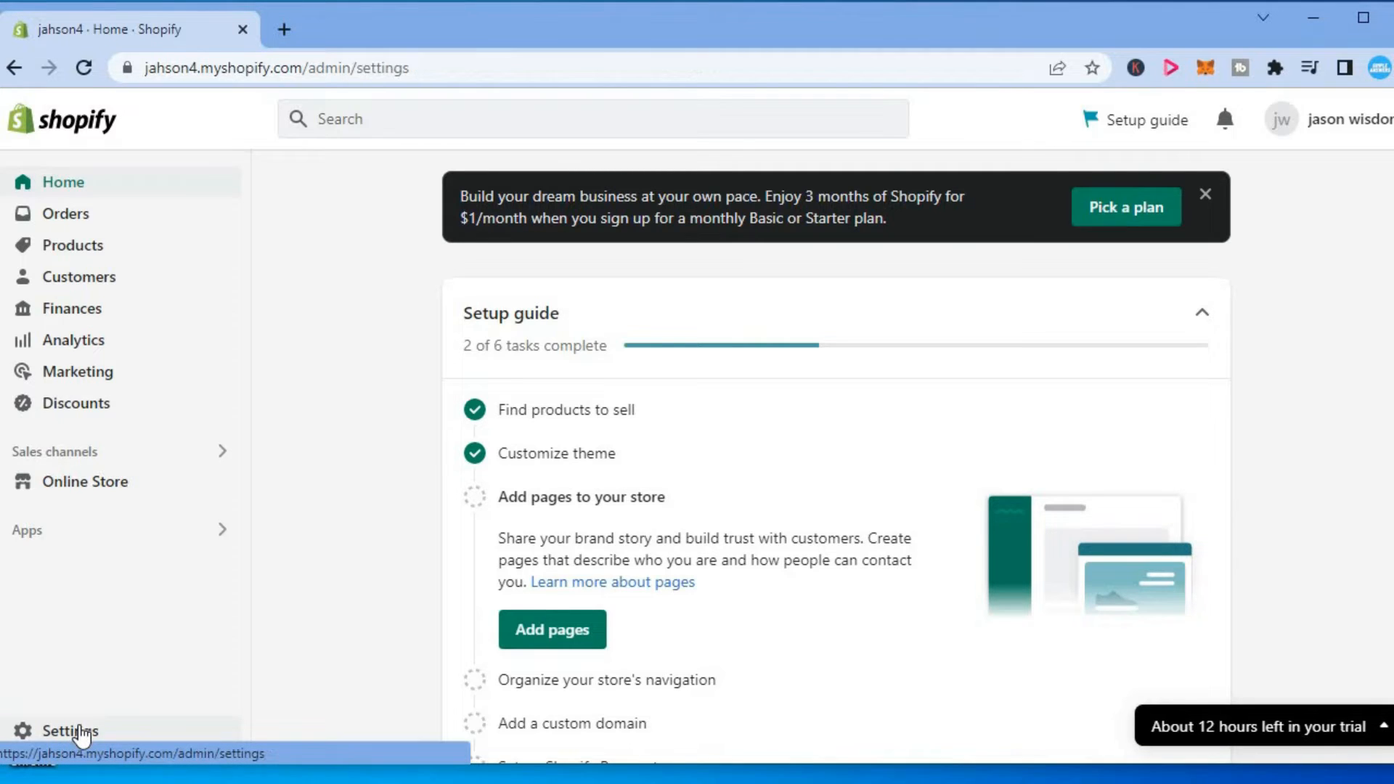
Go to the Checkout page in the store settings.
click(69, 731)
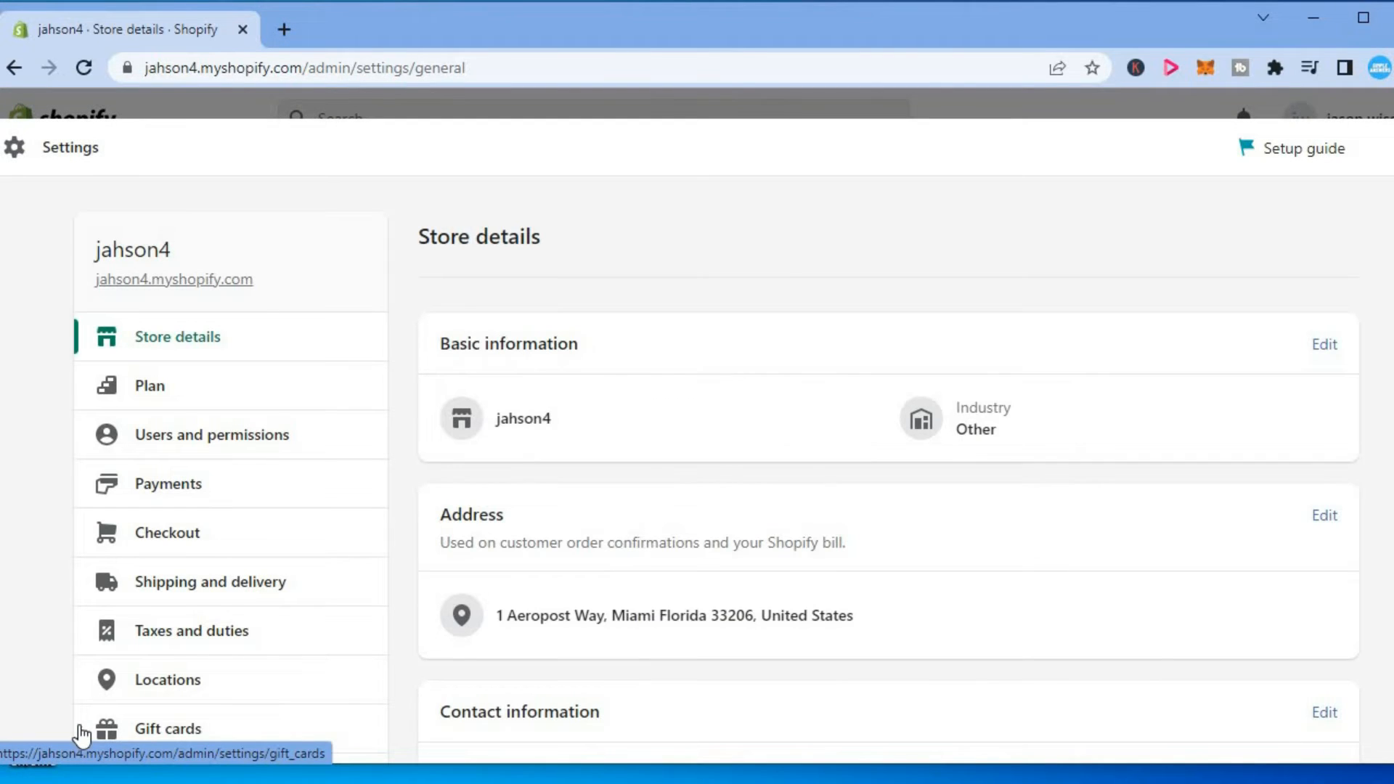
mouse_move(188, 534)
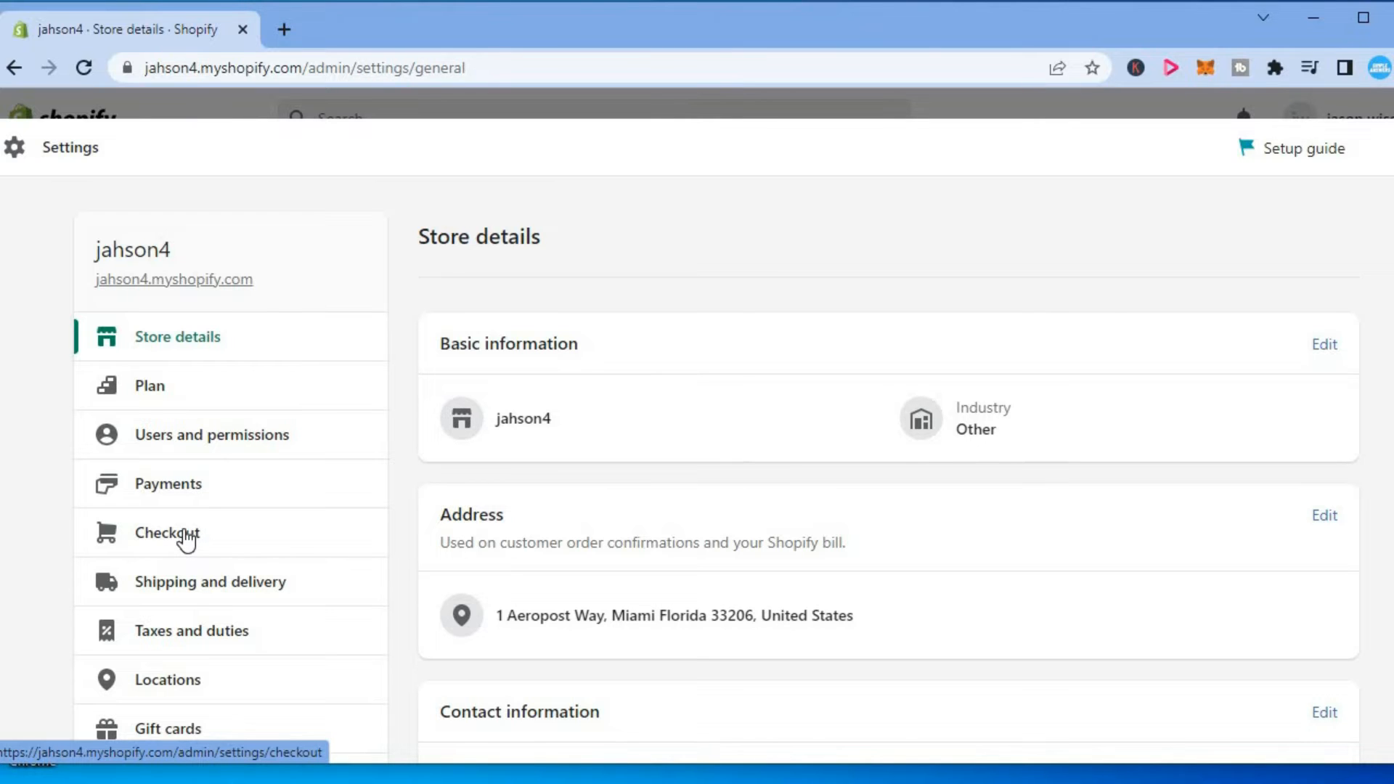
click(167, 532)
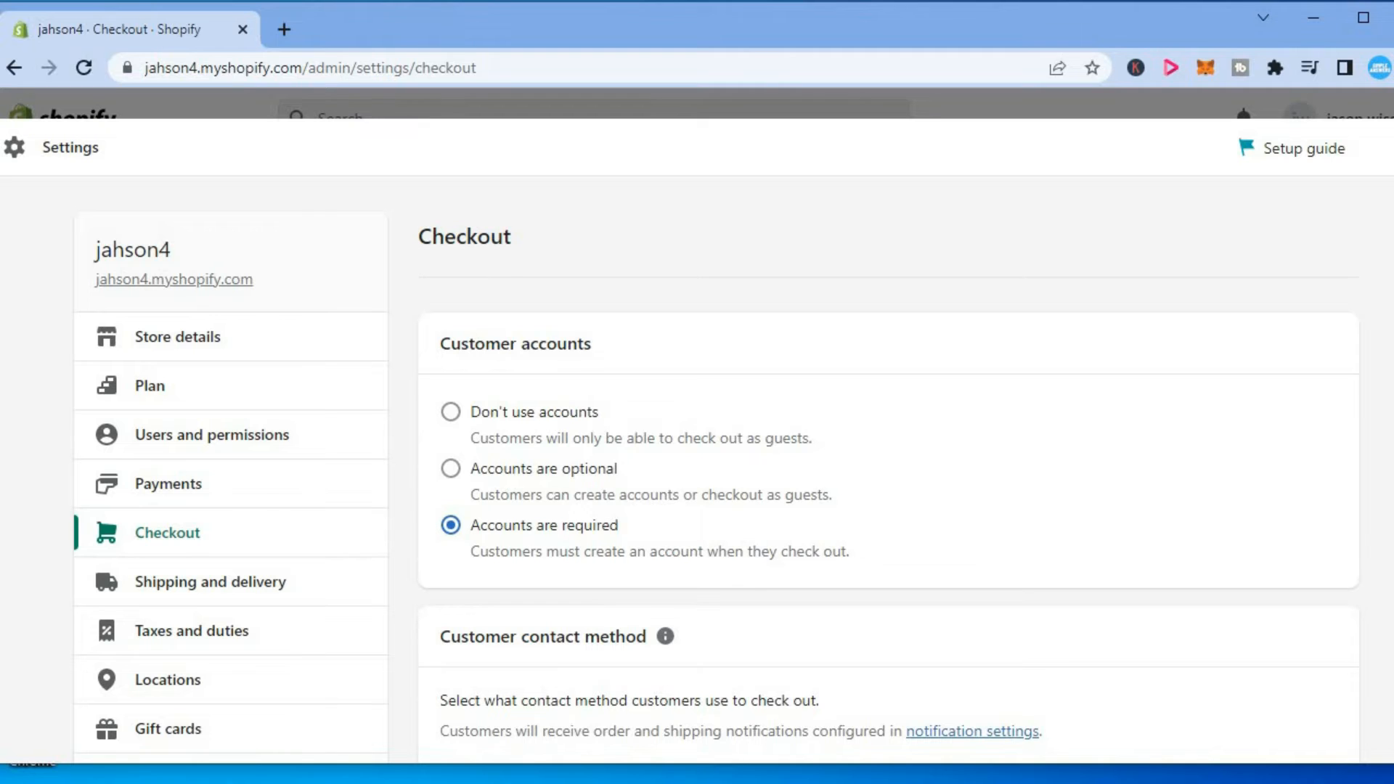
Scroll the Checkout page down to the Order processing section.
scroll(down, 3)
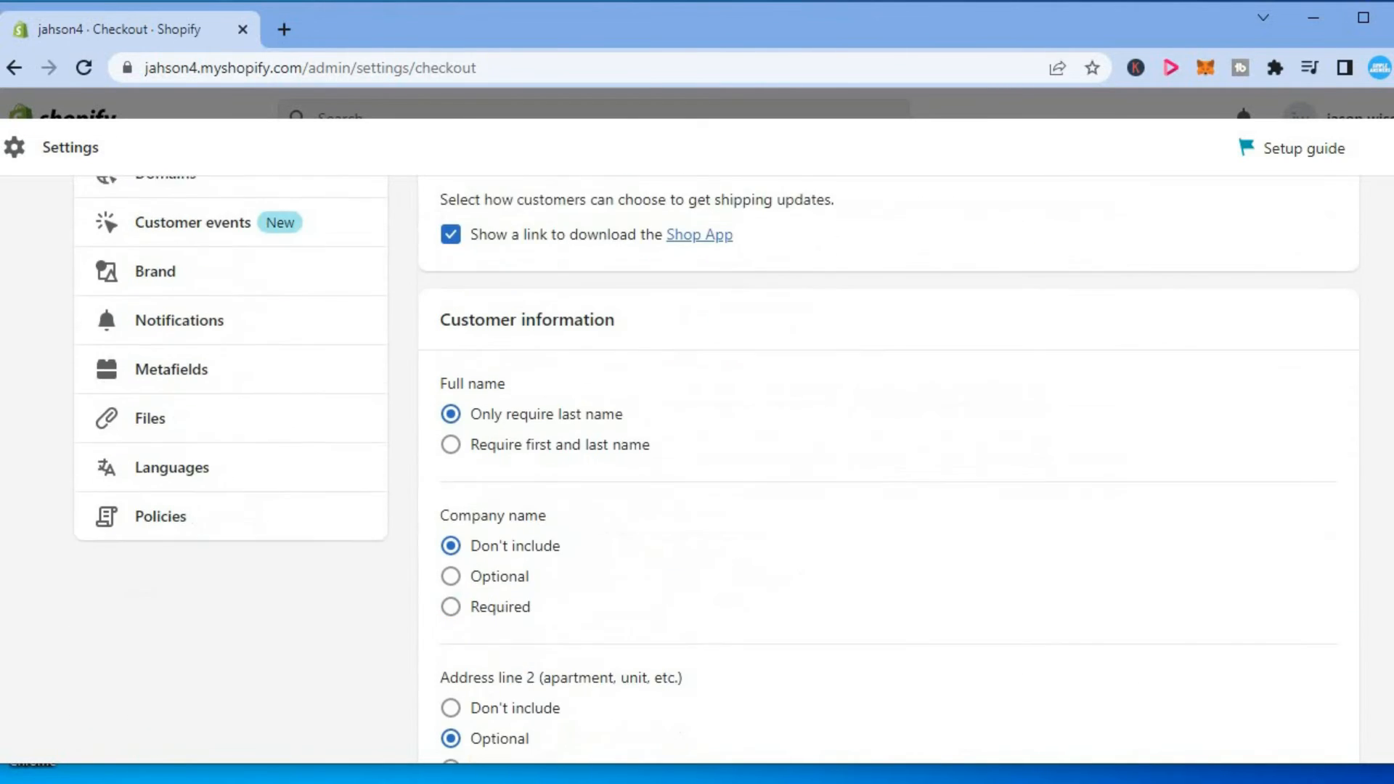
scroll(down, 3)
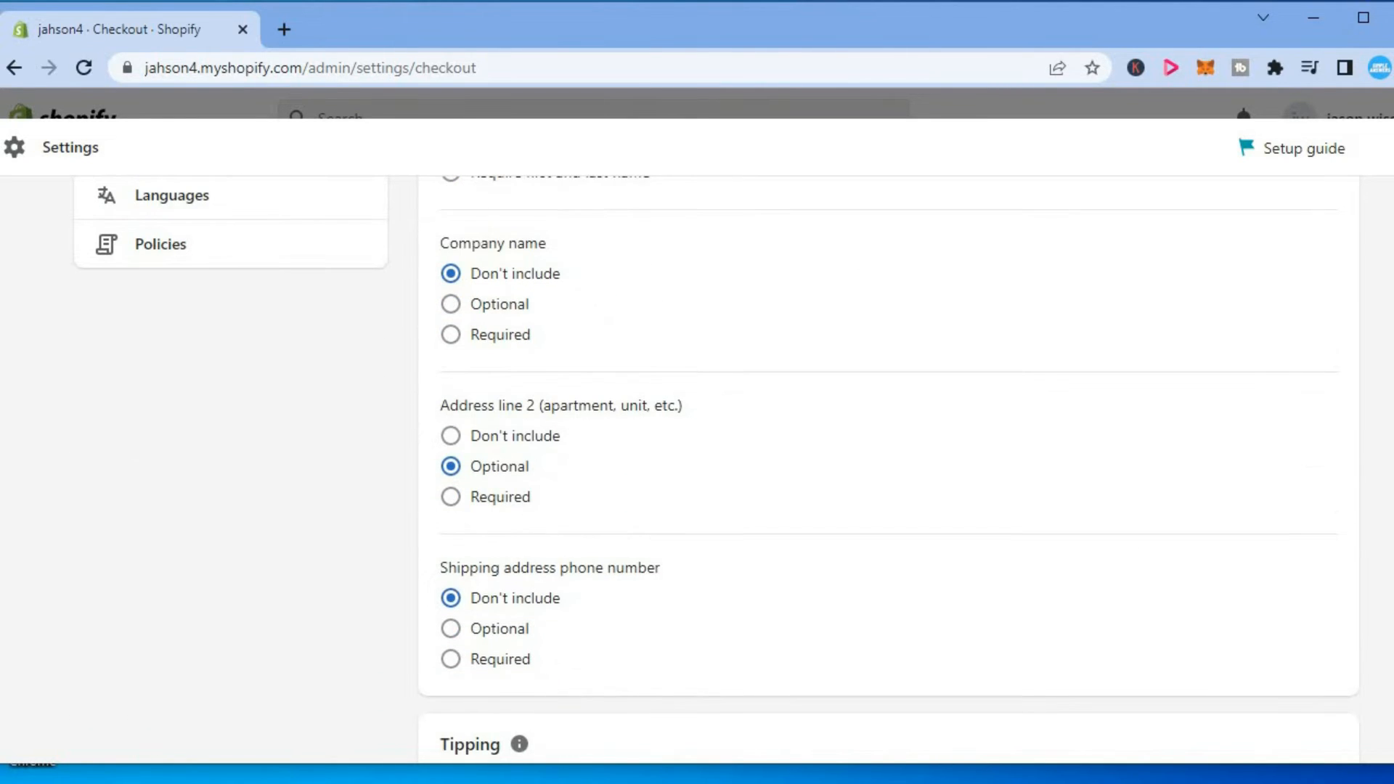
scroll(down, 3)
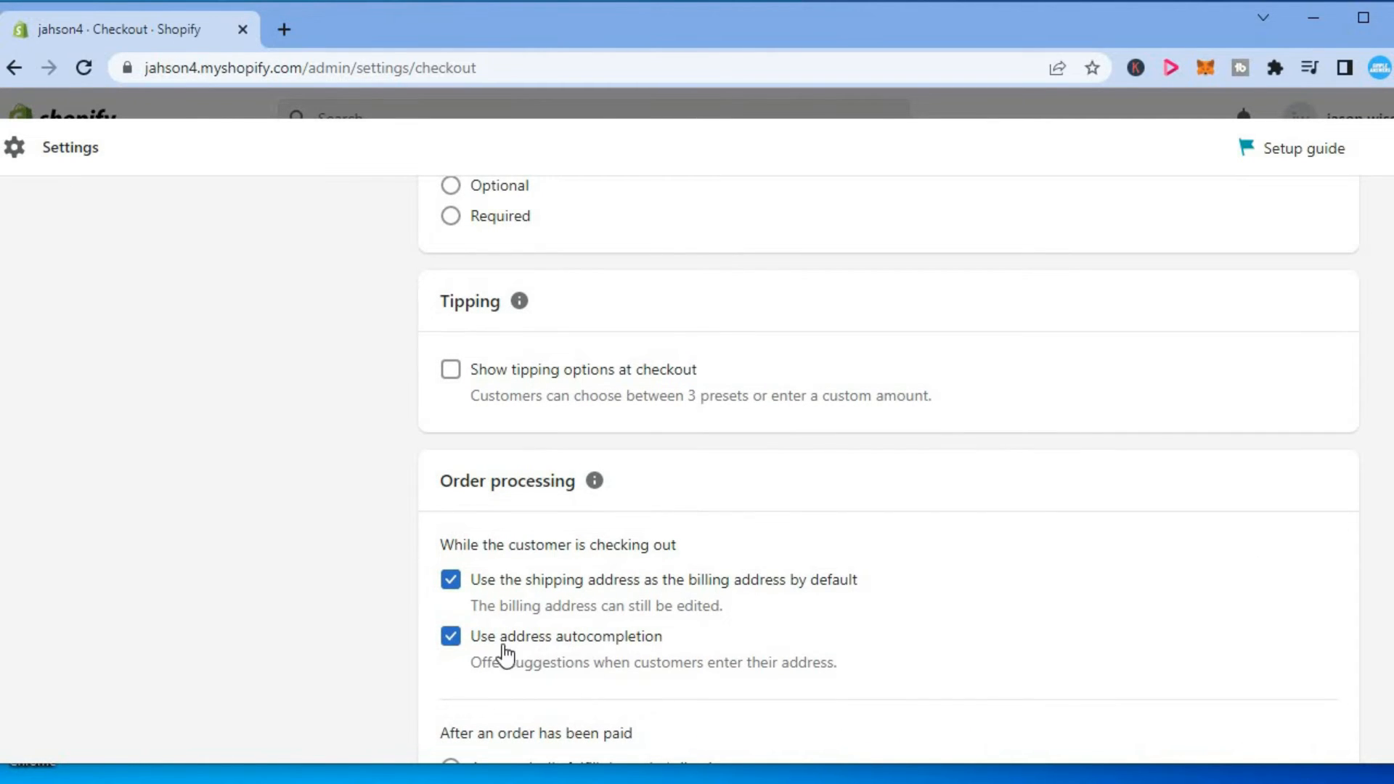
click(450, 636)
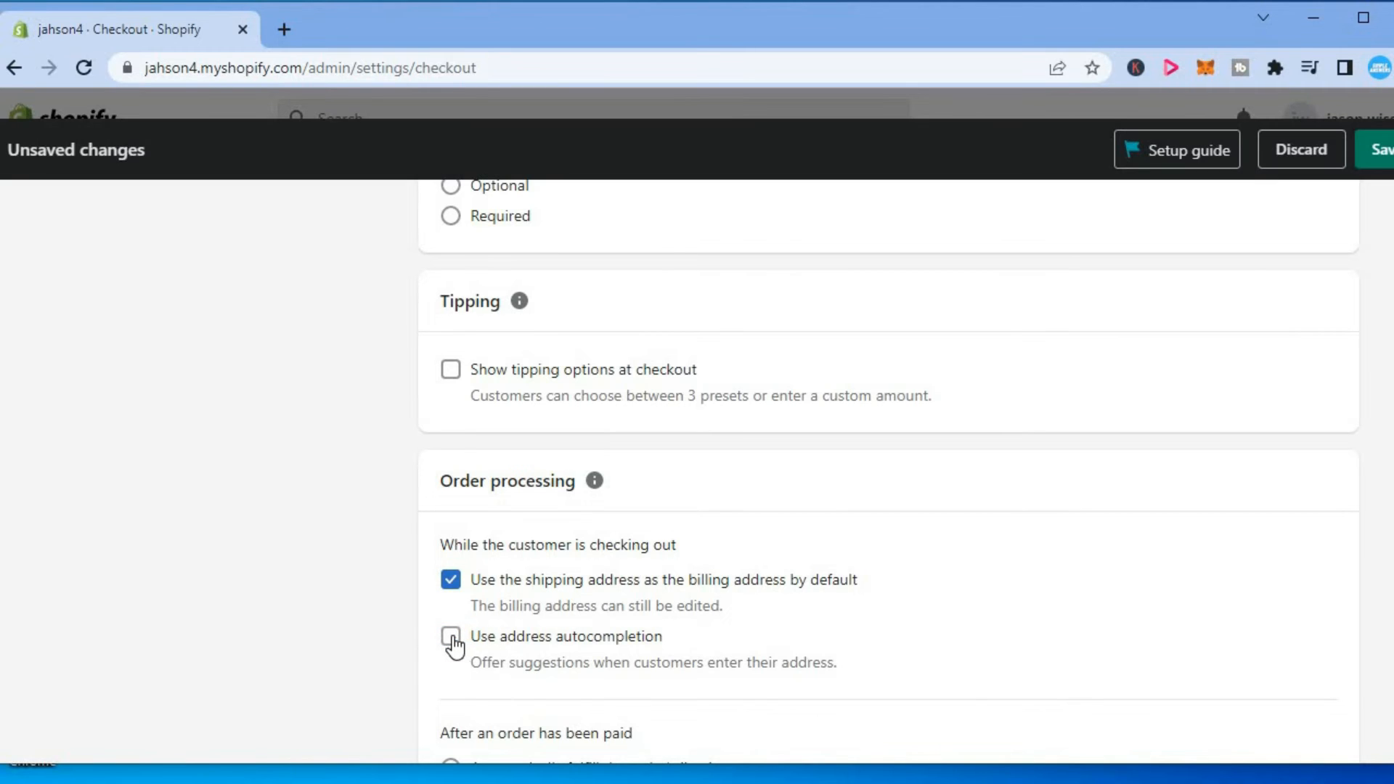
click(450, 636)
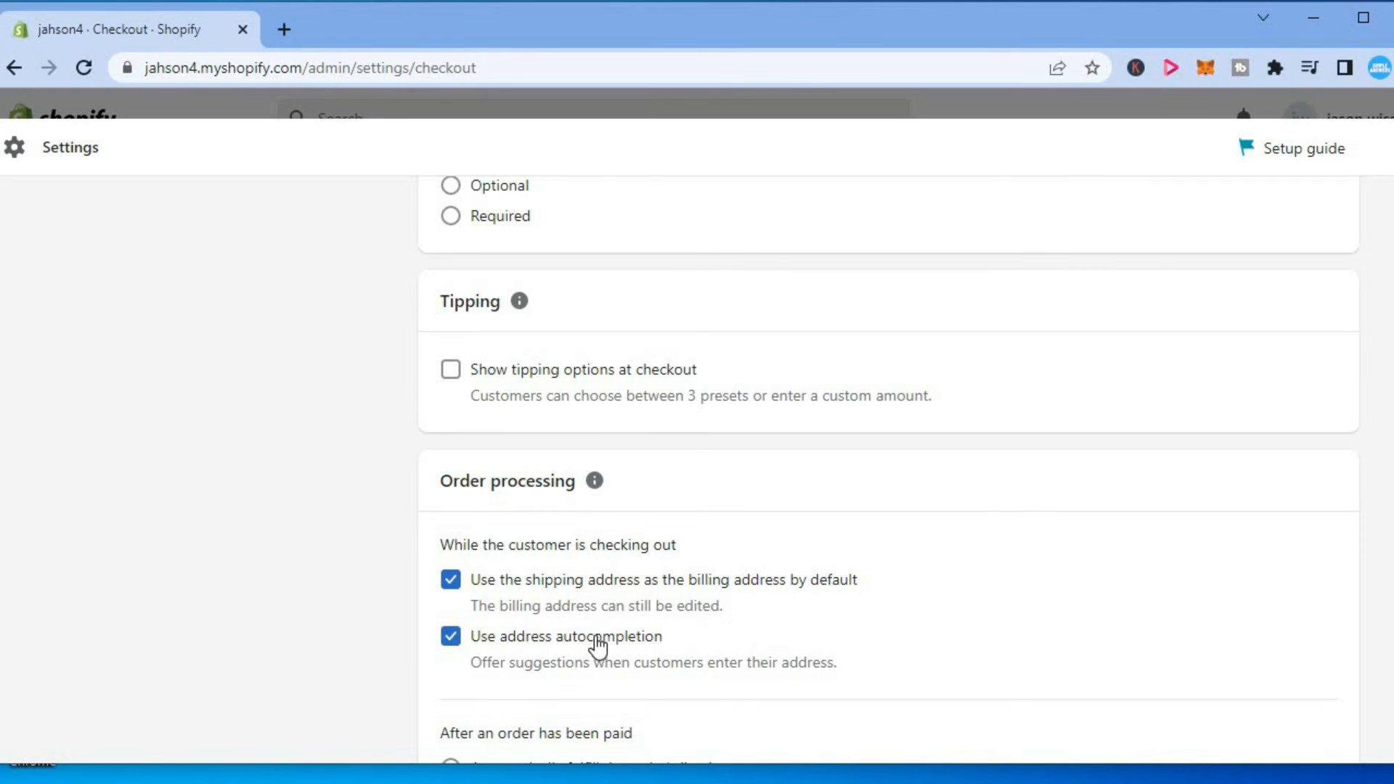
mouse_move(1181, 157)
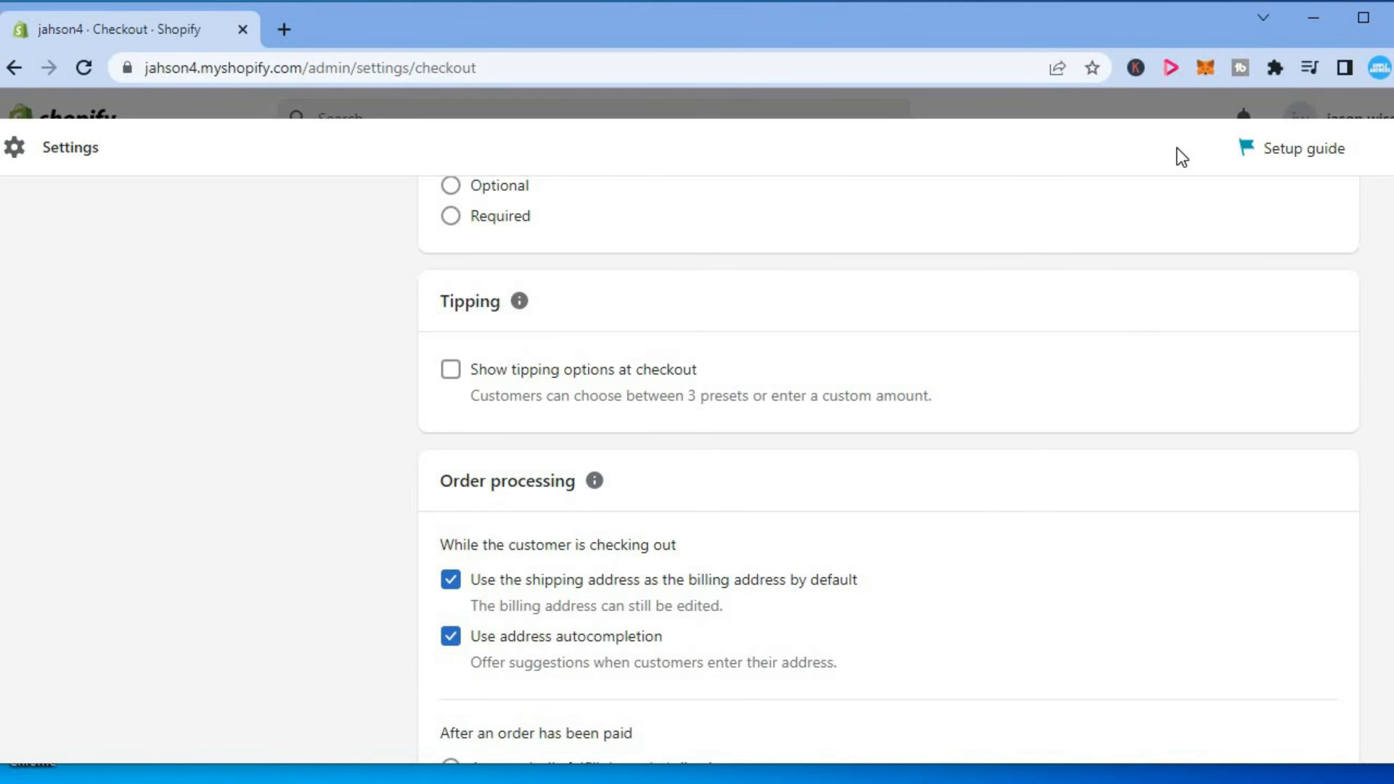